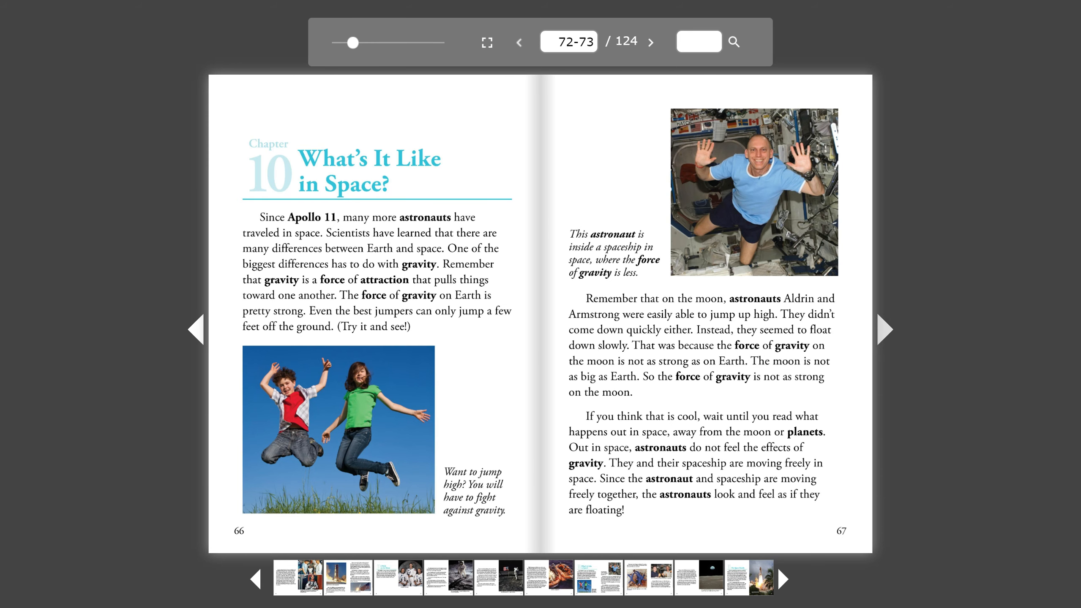
pyautogui.moveTo(882, 332)
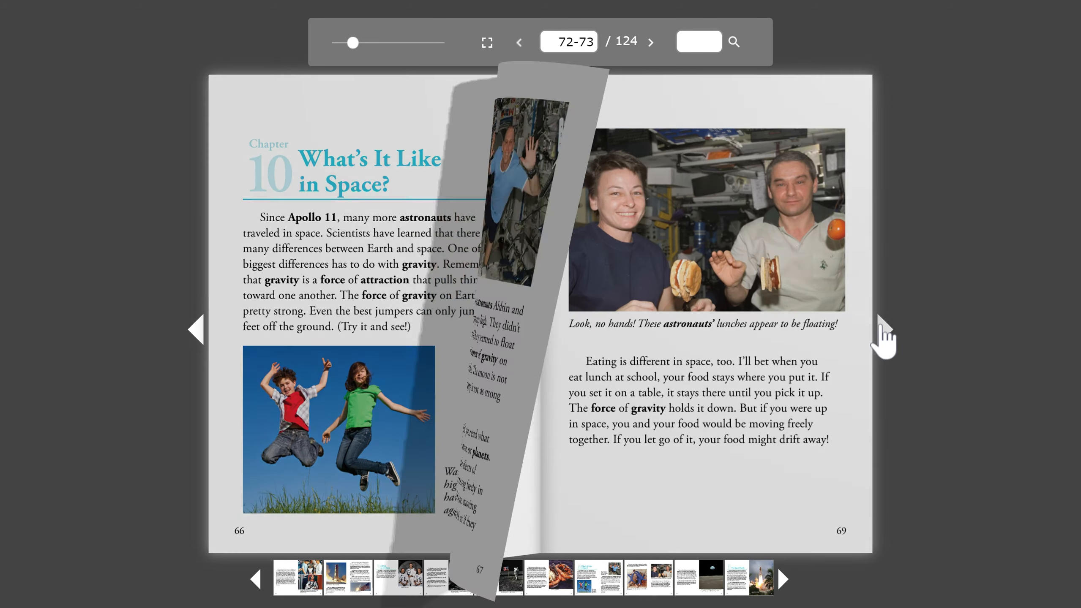
# - Turn forward through the floating-lunch spread (pages 68–69) toward pages 70–71
pyautogui.click(886, 338)
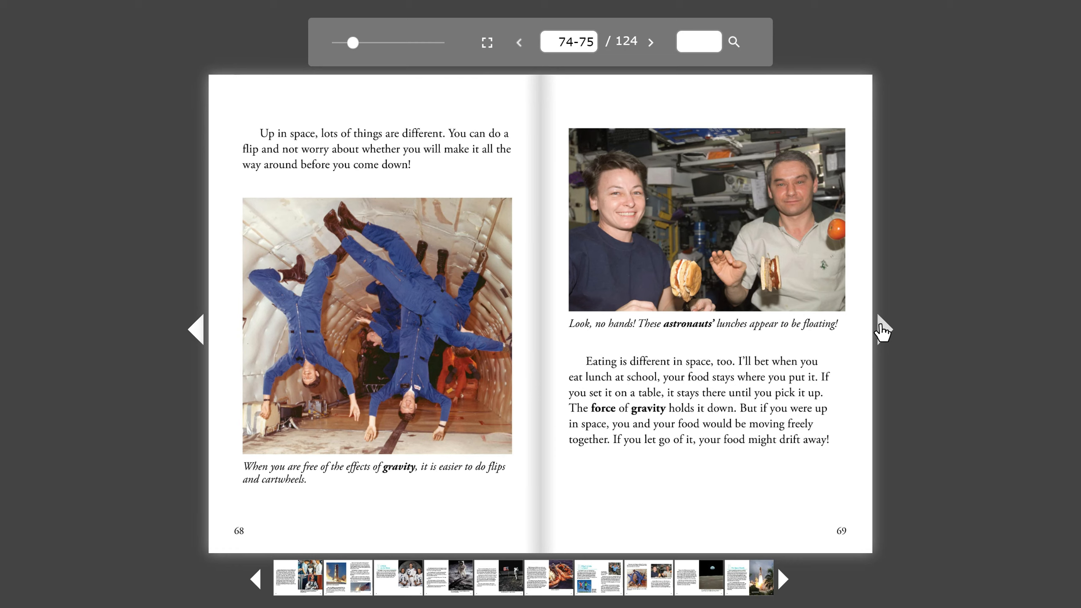
pyautogui.click(884, 335)
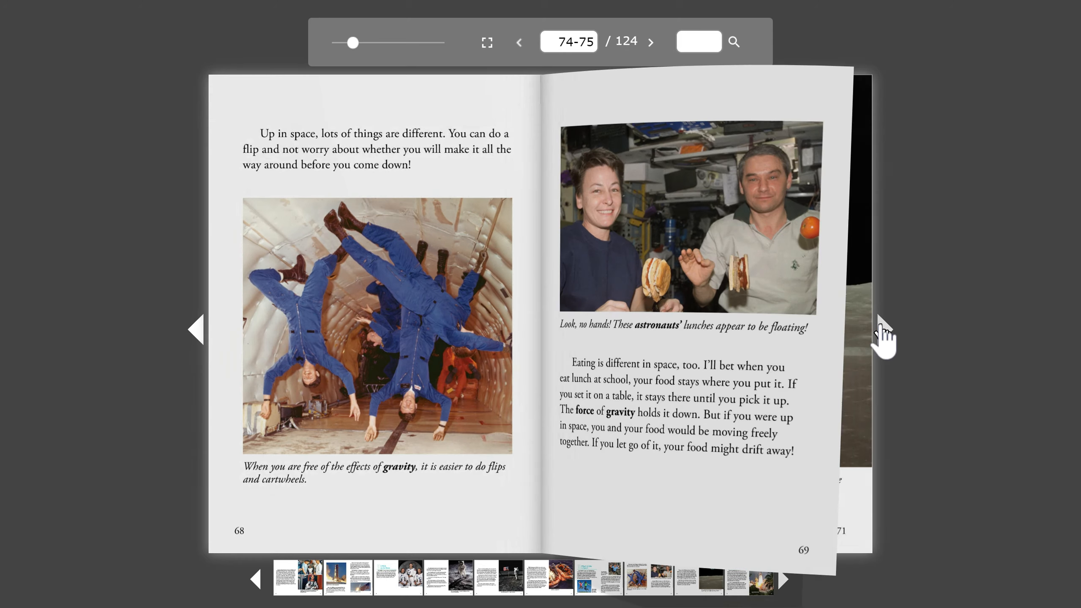
# - Finish the page turn to show pages 70–71 with Earth seen from the moon
pyautogui.click(882, 333)
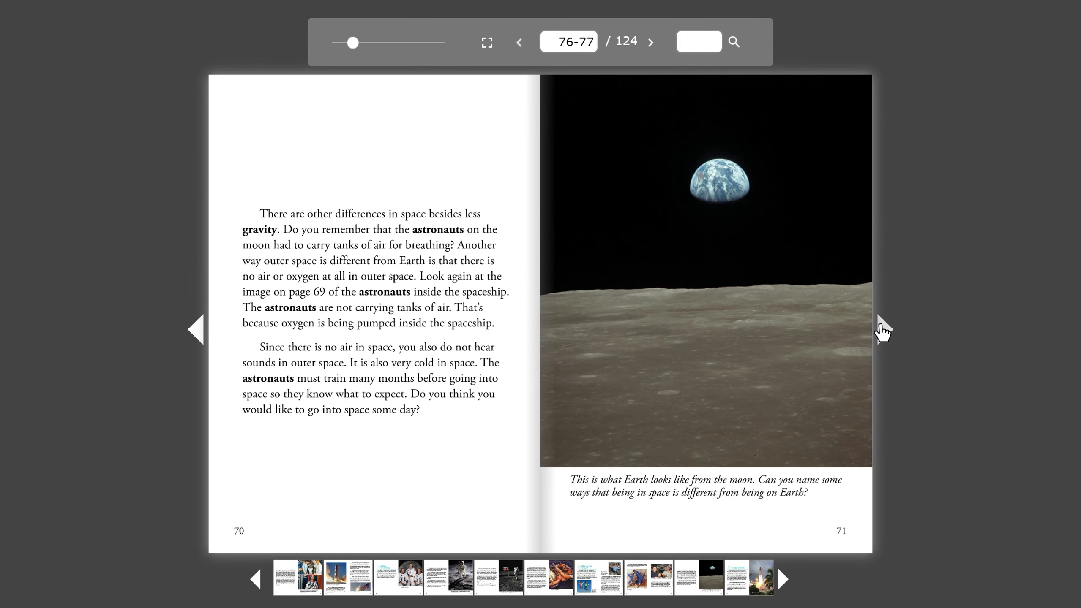
pyautogui.moveTo(883, 331)
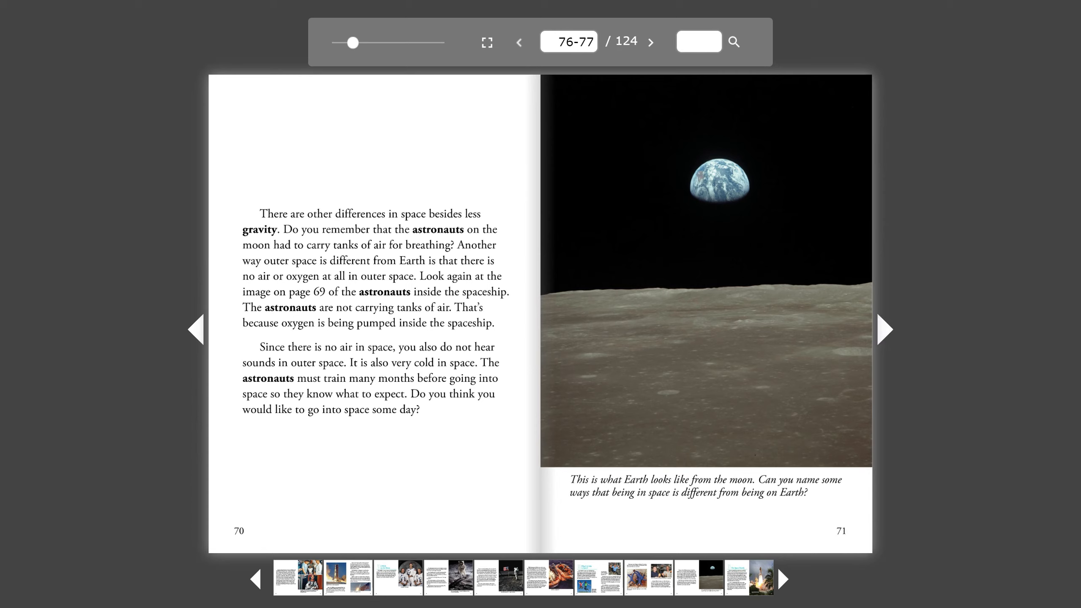